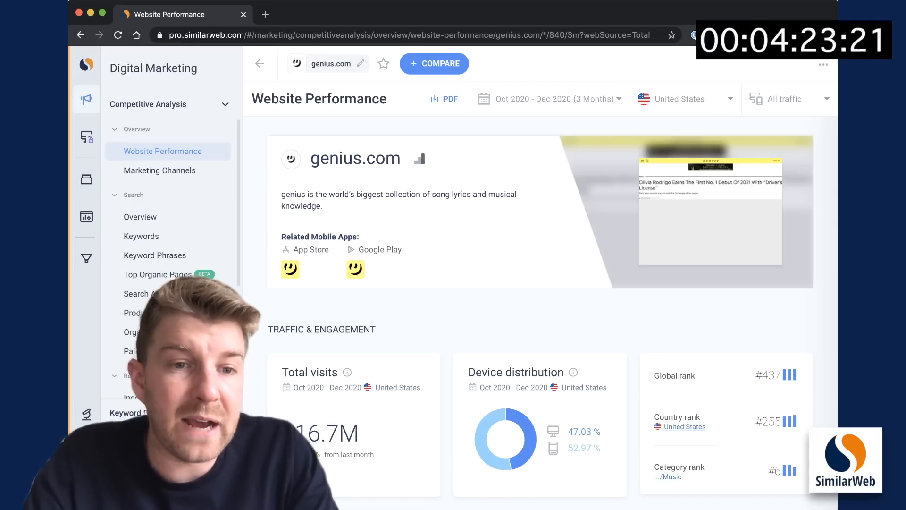
Show genius.com's Organic Competitors chart with the x-axis set to Search Overlap Score
click(161, 234)
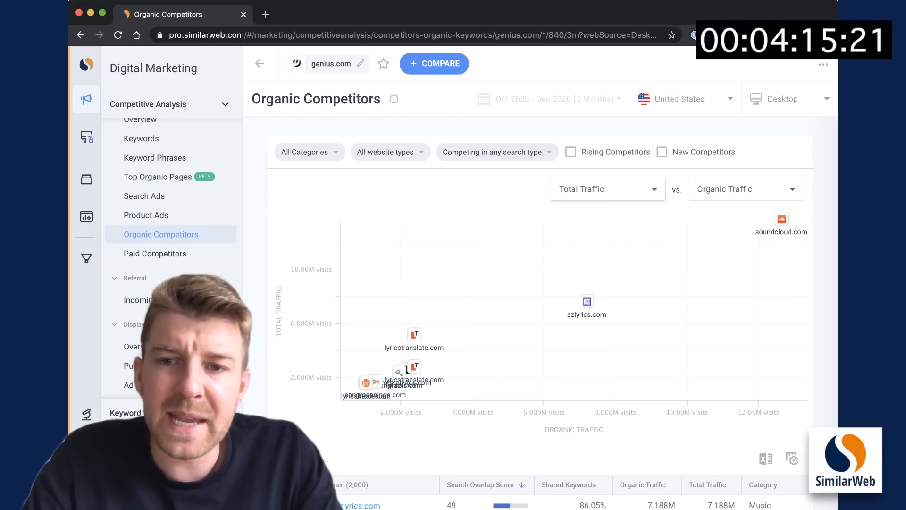
scroll(down, 3)
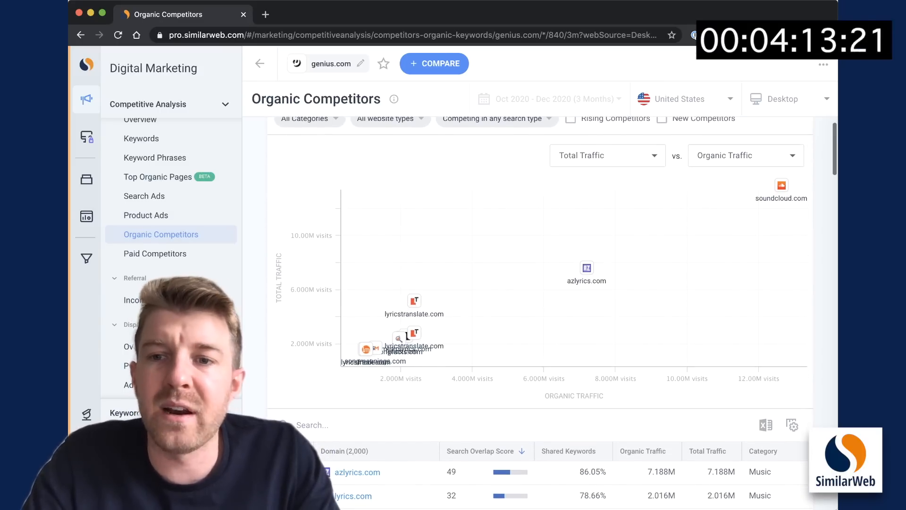
click(744, 155)
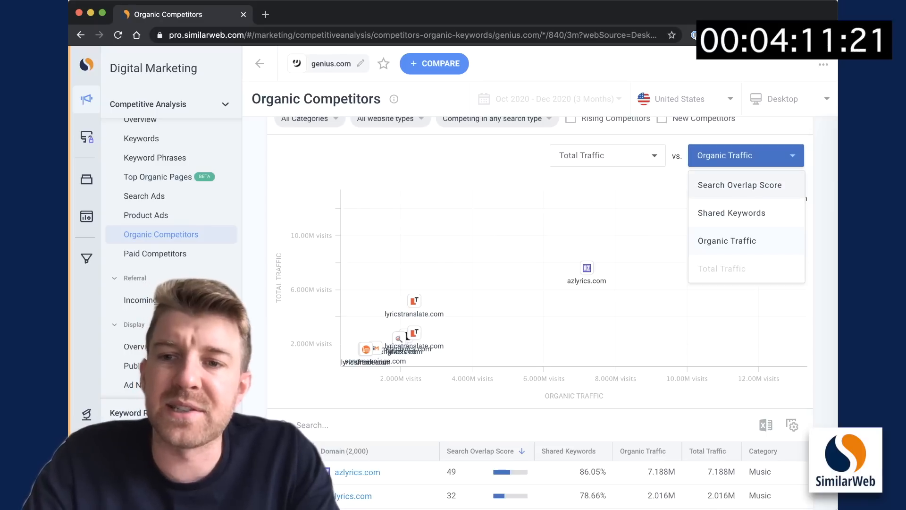
click(739, 184)
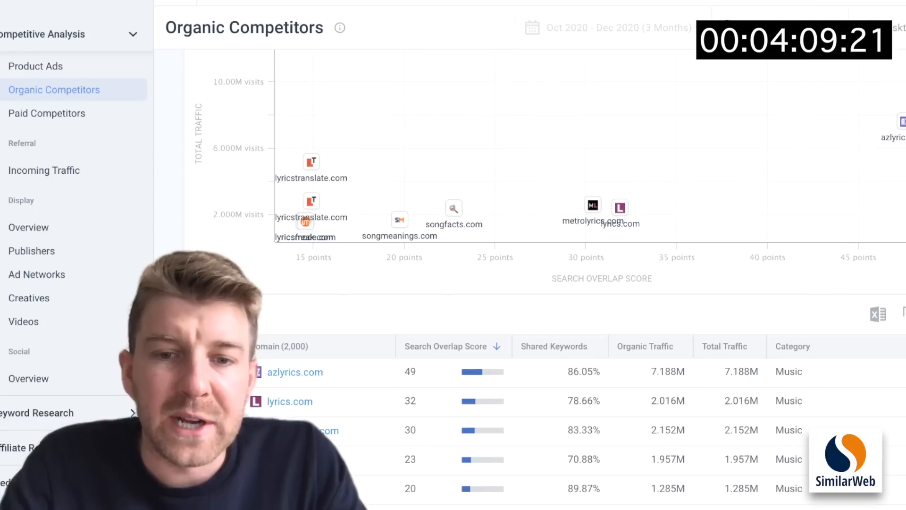
mouse_move(445, 346)
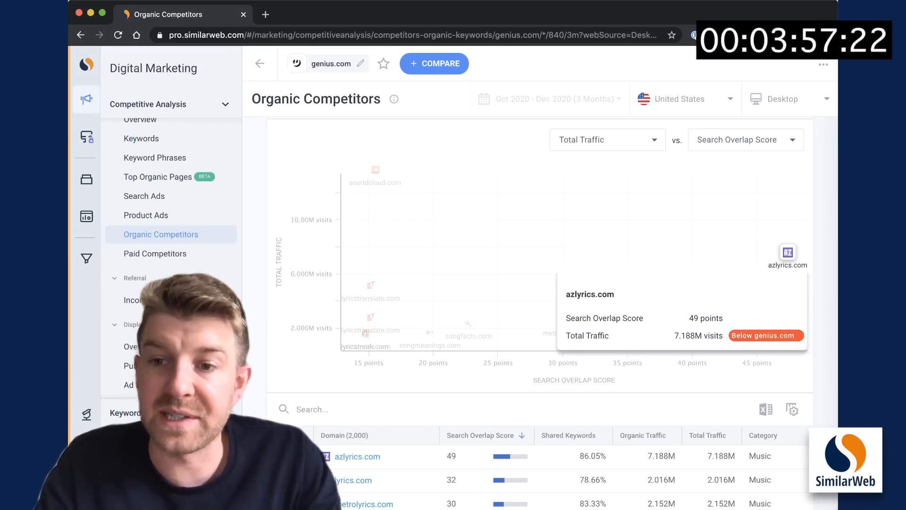
scroll(down, 3)
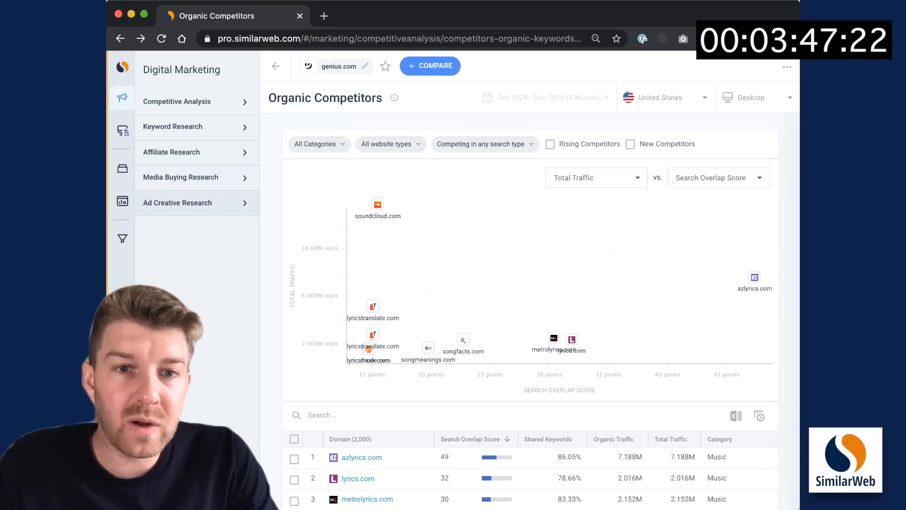
Run Keyword Gap for genius.com against azlyrics.com, metrolyrics.com and songfacts.com
click(172, 125)
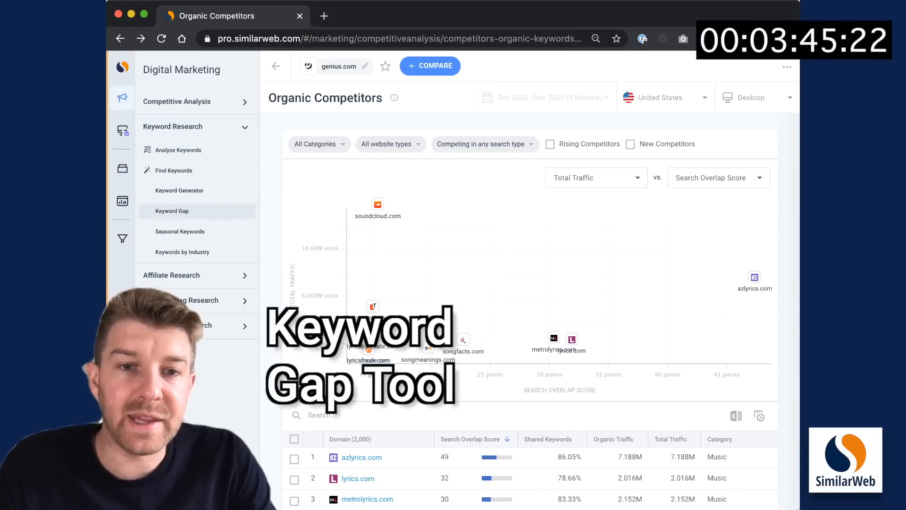
click(171, 211)
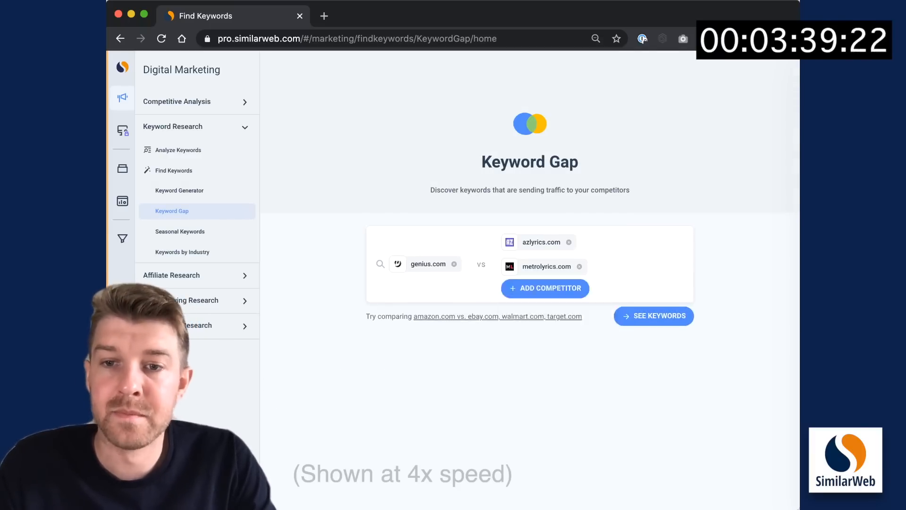
click(544, 288)
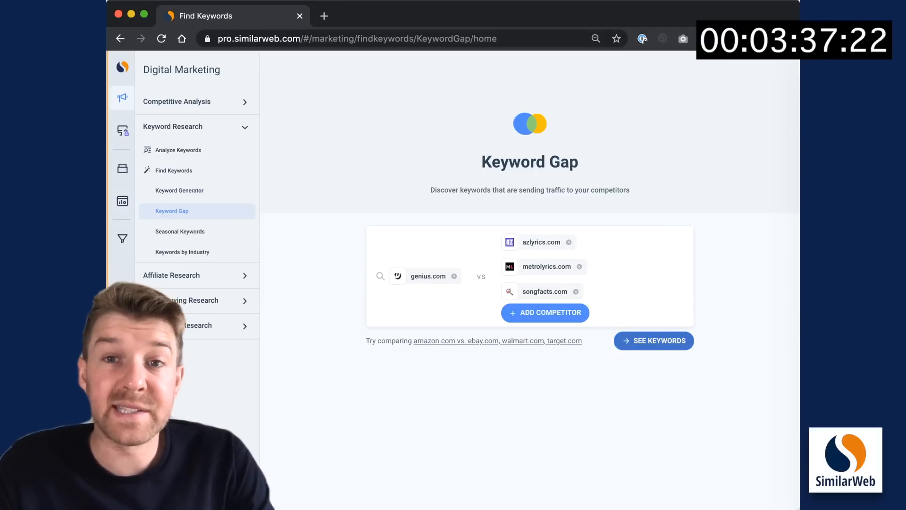
click(654, 341)
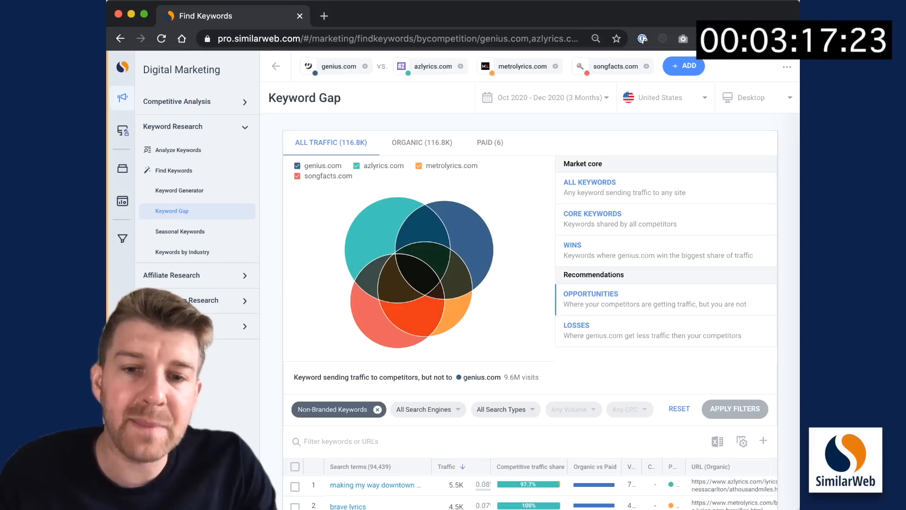
Select five opportunity keywords, including godsmack timebomb lyrics and billy joel songs, and start a new list from them
scroll(down, 3)
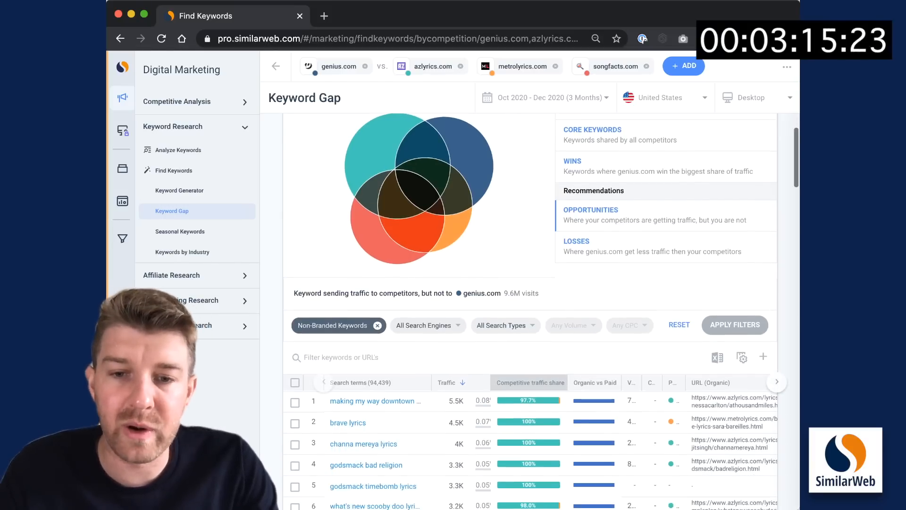
scroll(down, 3)
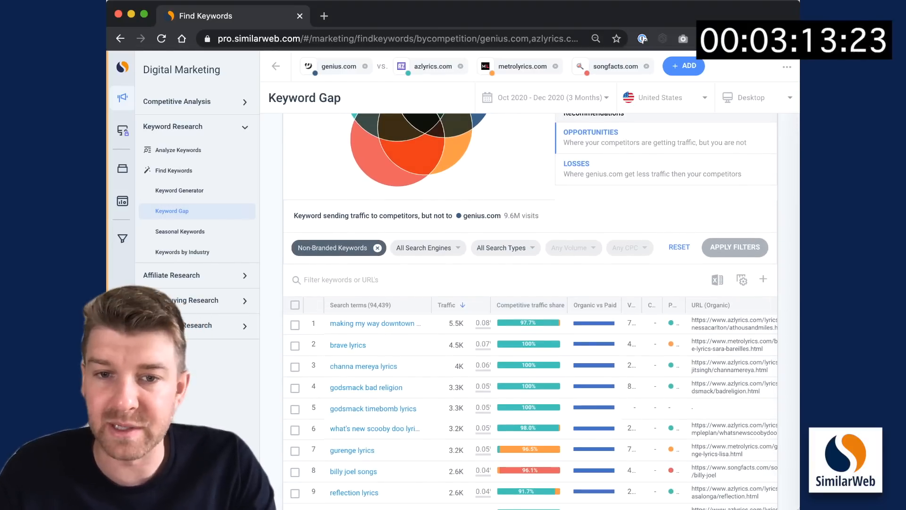
scroll(down, 3)
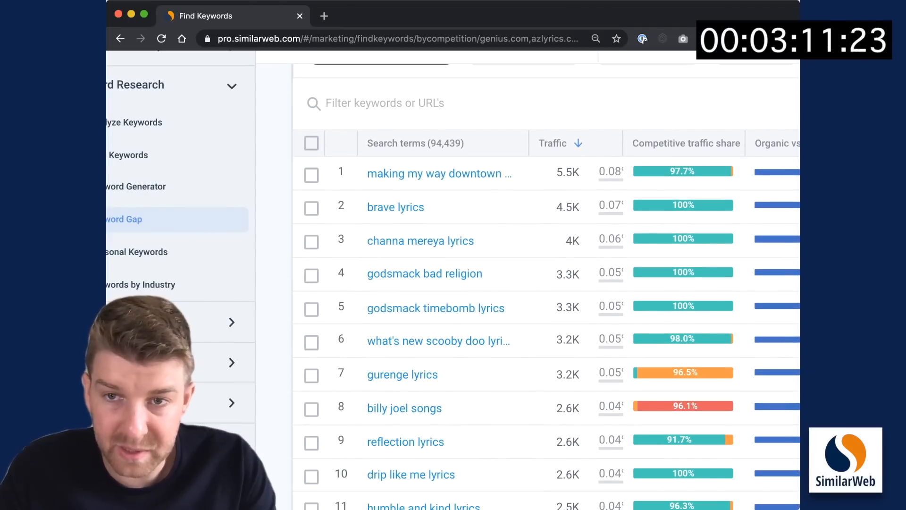
click(311, 176)
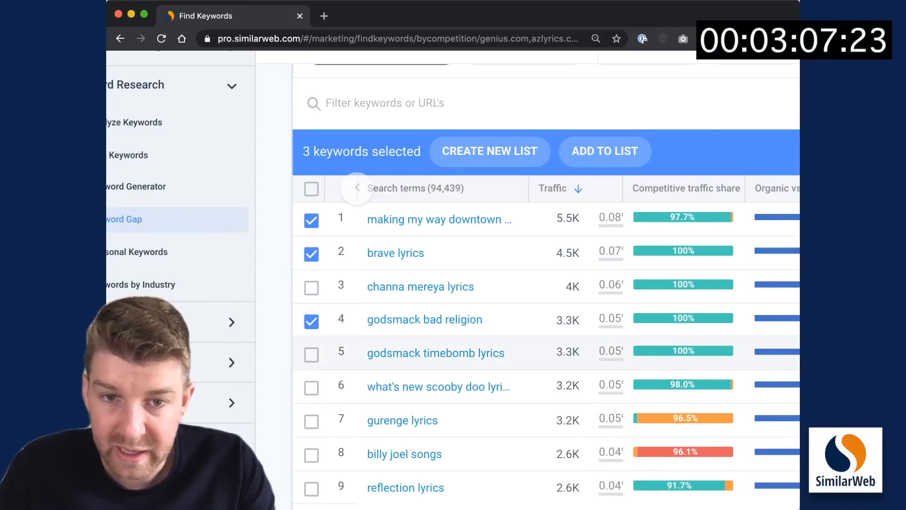
click(311, 354)
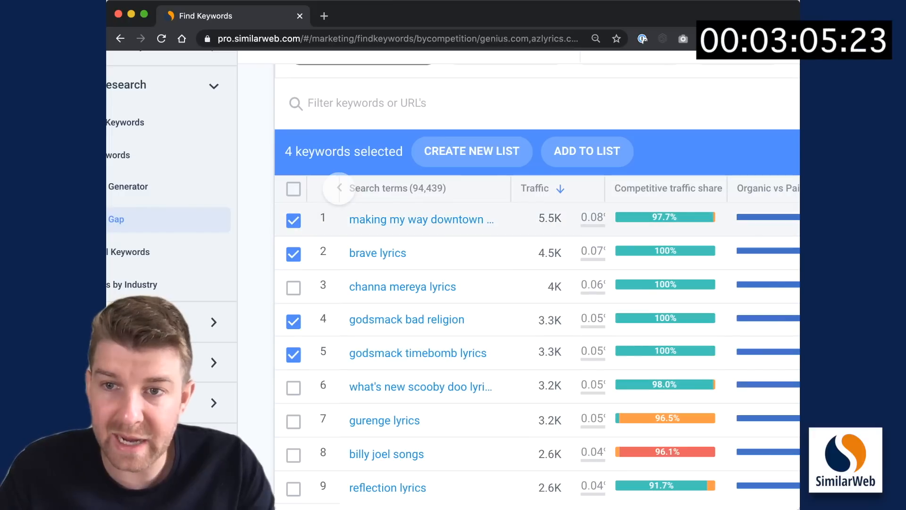
mouse_move(665, 217)
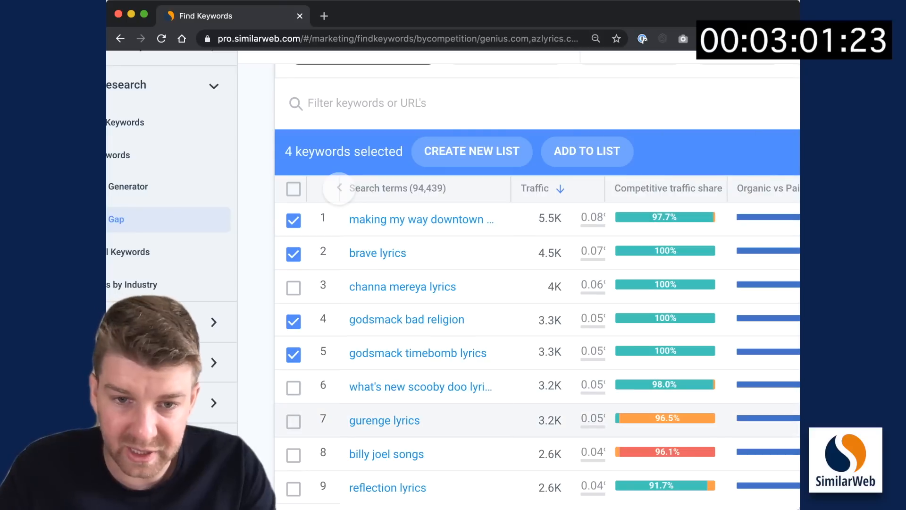
click(292, 455)
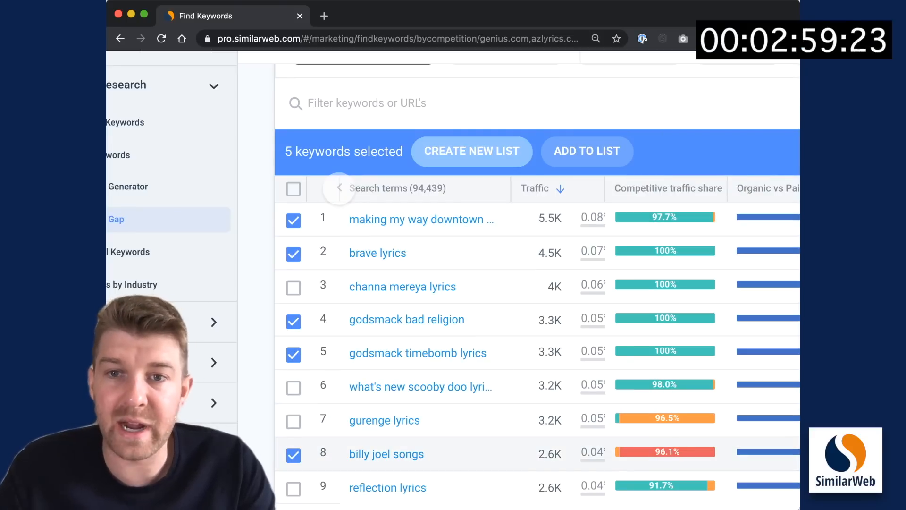
click(472, 151)
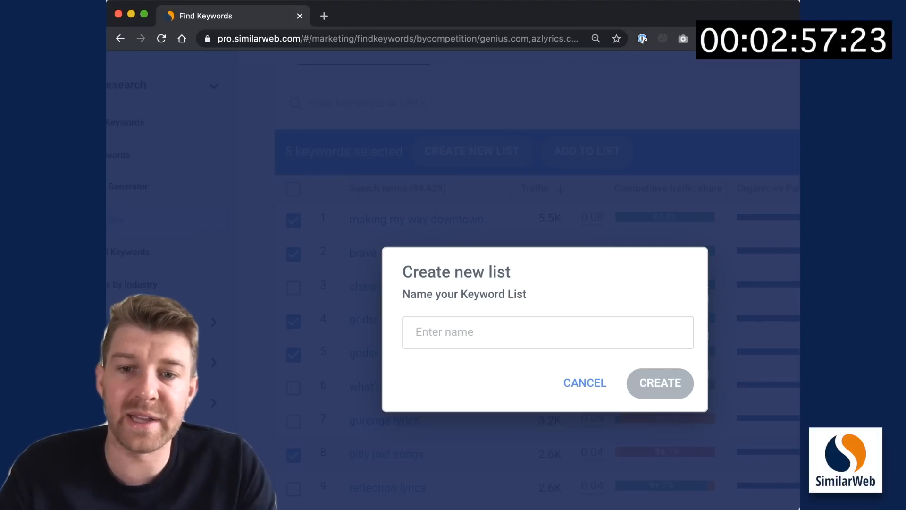
Name the new keyword list 'Ideas for content' and create it
text(Ideas for cot)
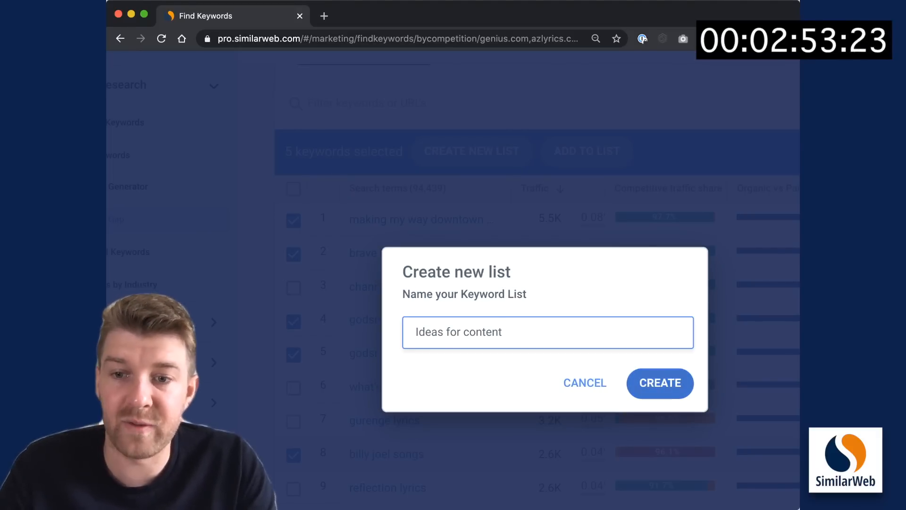
click(660, 383)
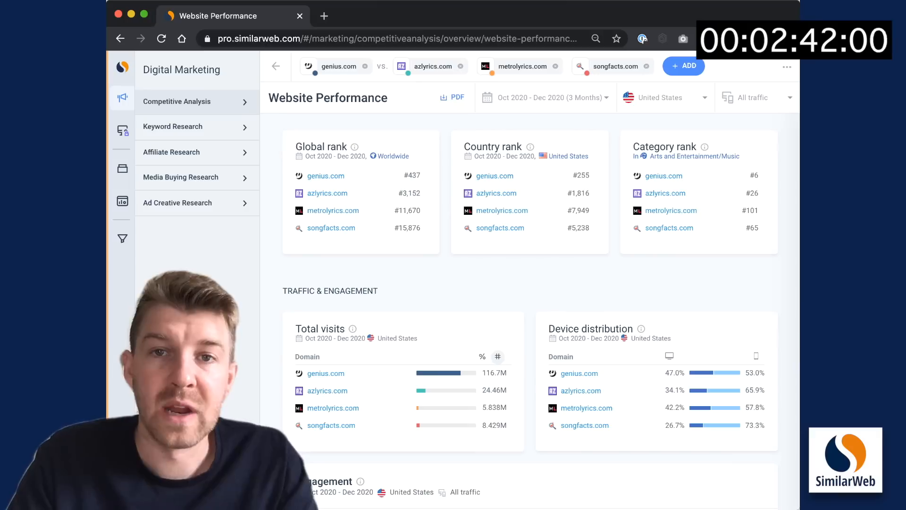
Show azlyrics.com's Top Organic Pages limited to newly discovered pages
click(176, 101)
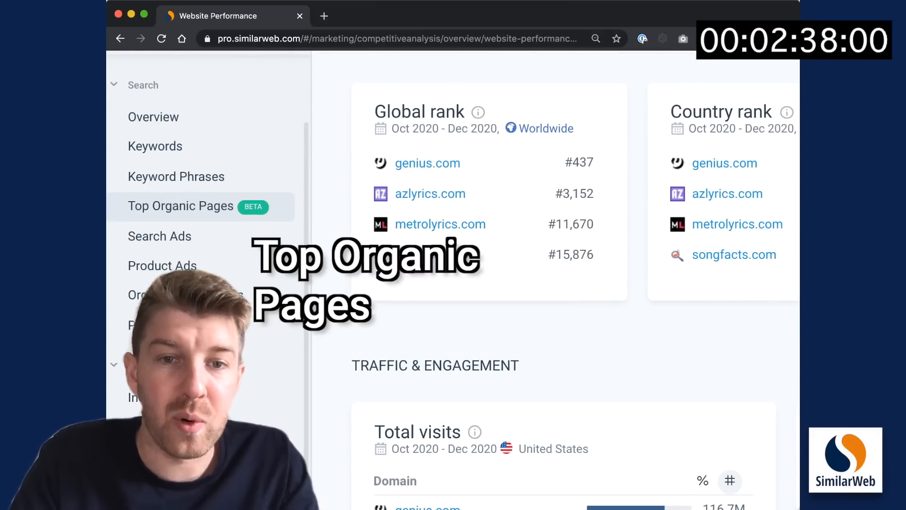
click(180, 206)
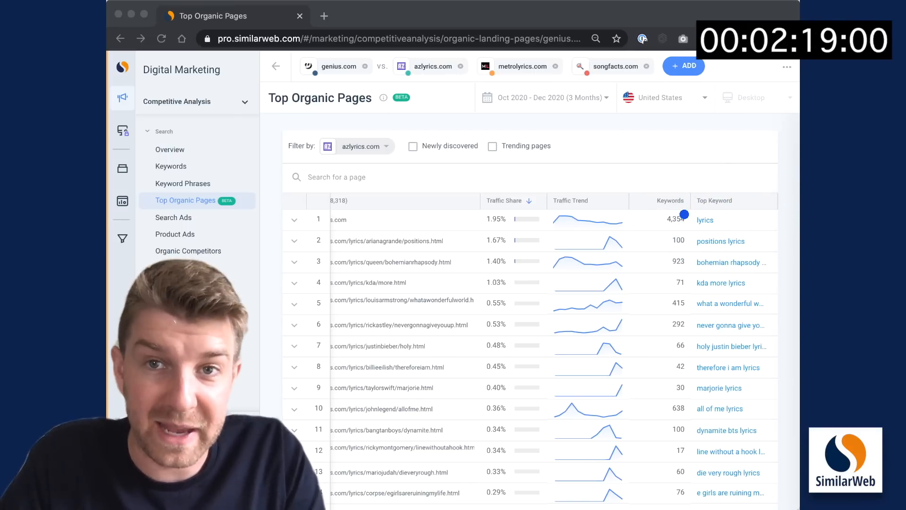
click(413, 145)
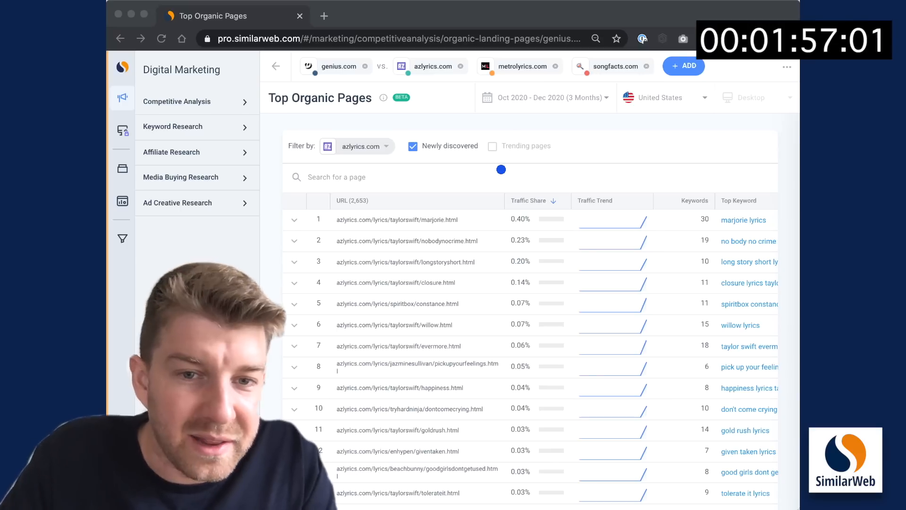
Add three spiritbox constance keywords from azlyrics.com's page row to the Ideas for content list
click(177, 101)
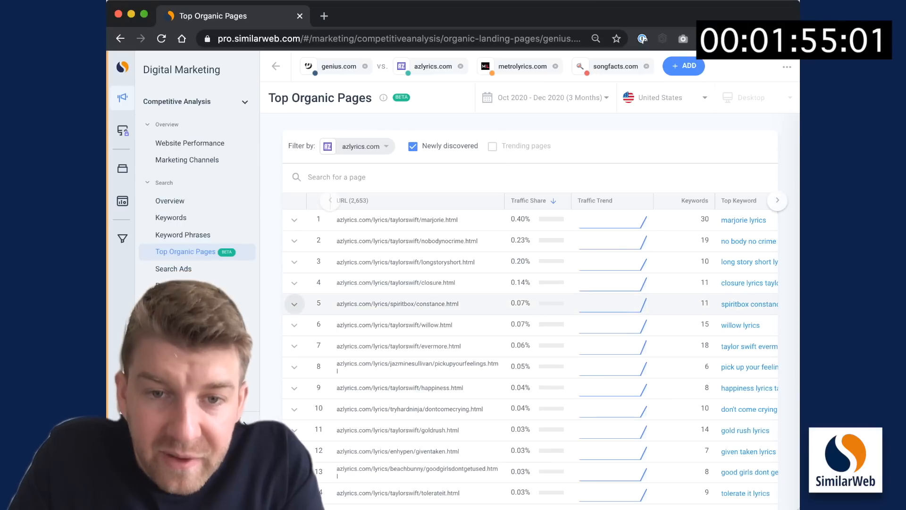
click(295, 303)
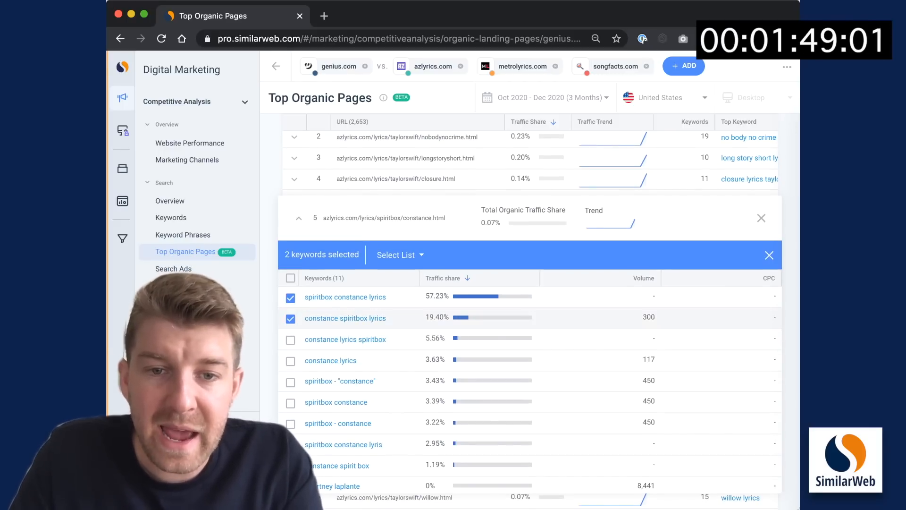
click(290, 339)
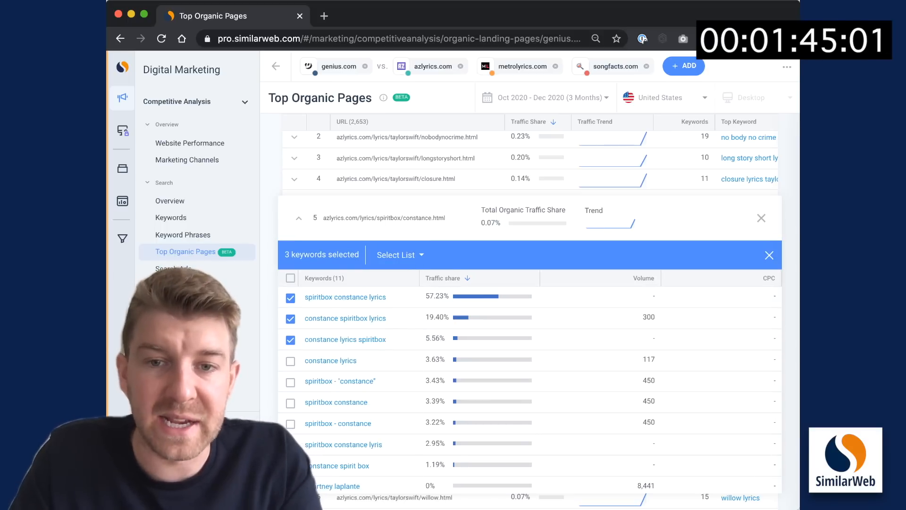
click(396, 254)
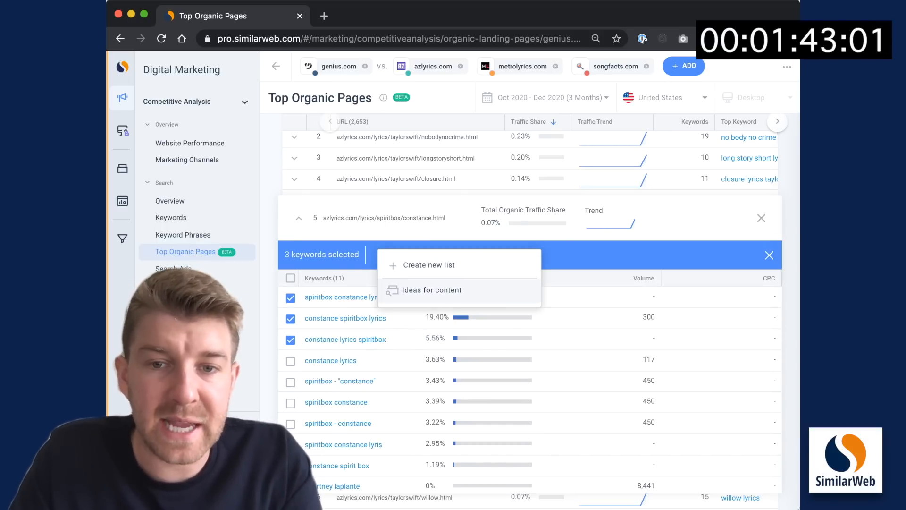
click(770, 255)
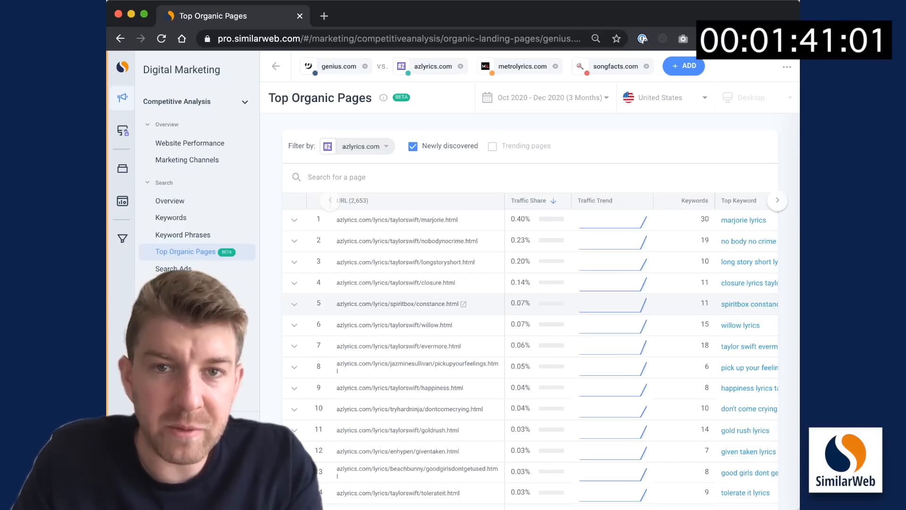
scroll(down, 3)
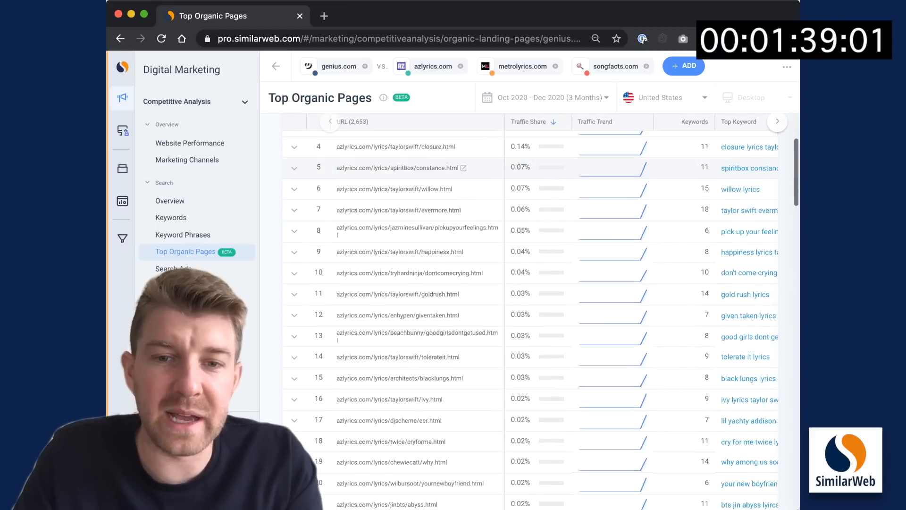
scroll(down, 3)
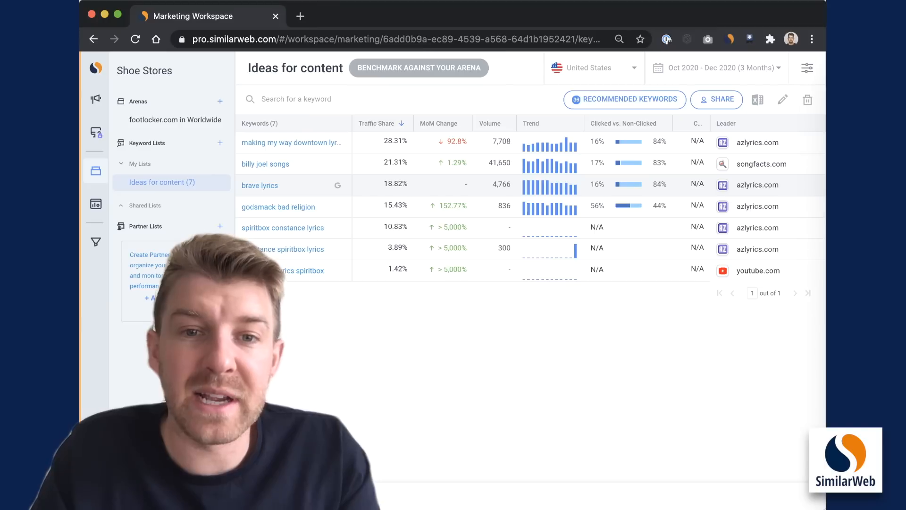
Open the billy joel songs keyword overview from the Ideas for content list
click(265, 163)
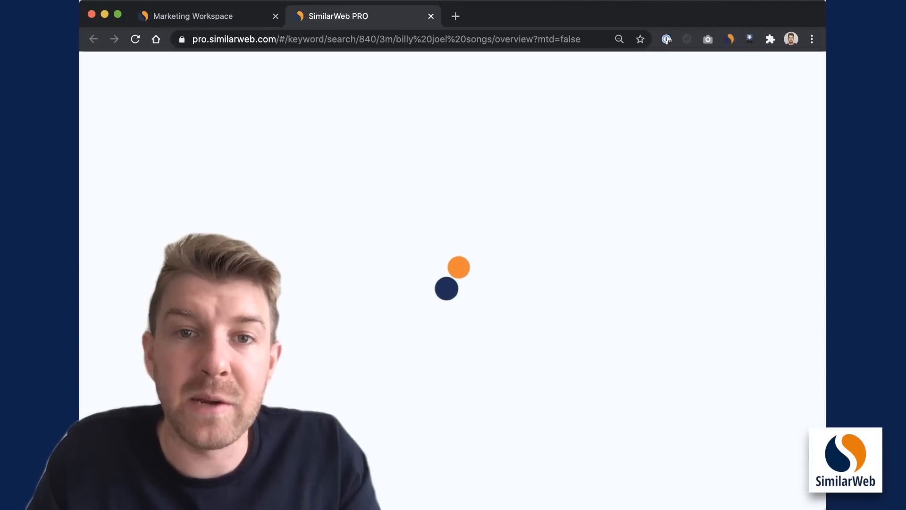